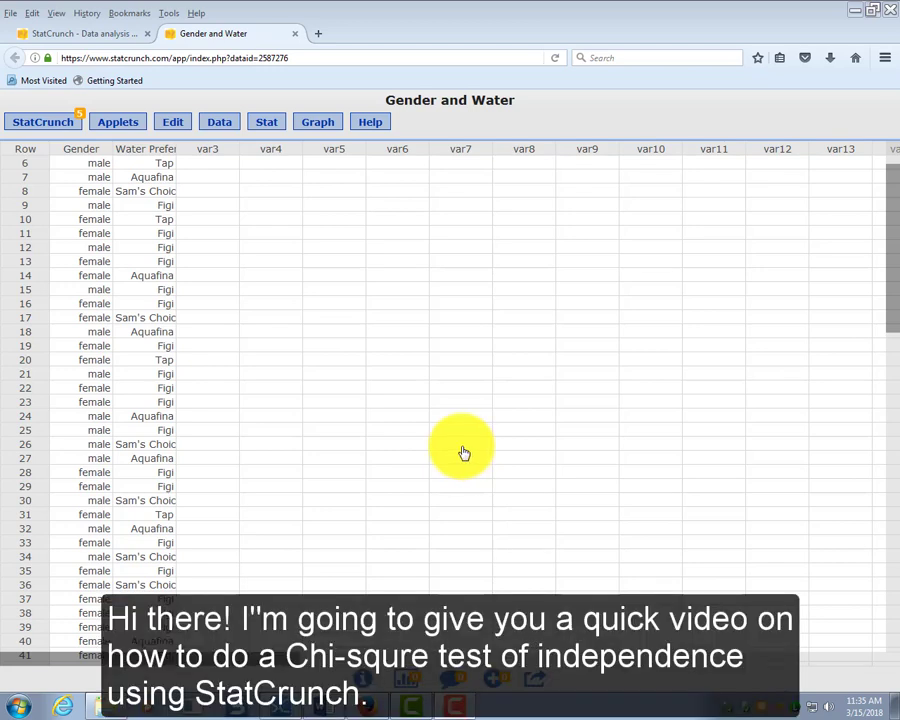
mouse_move(445, 459)
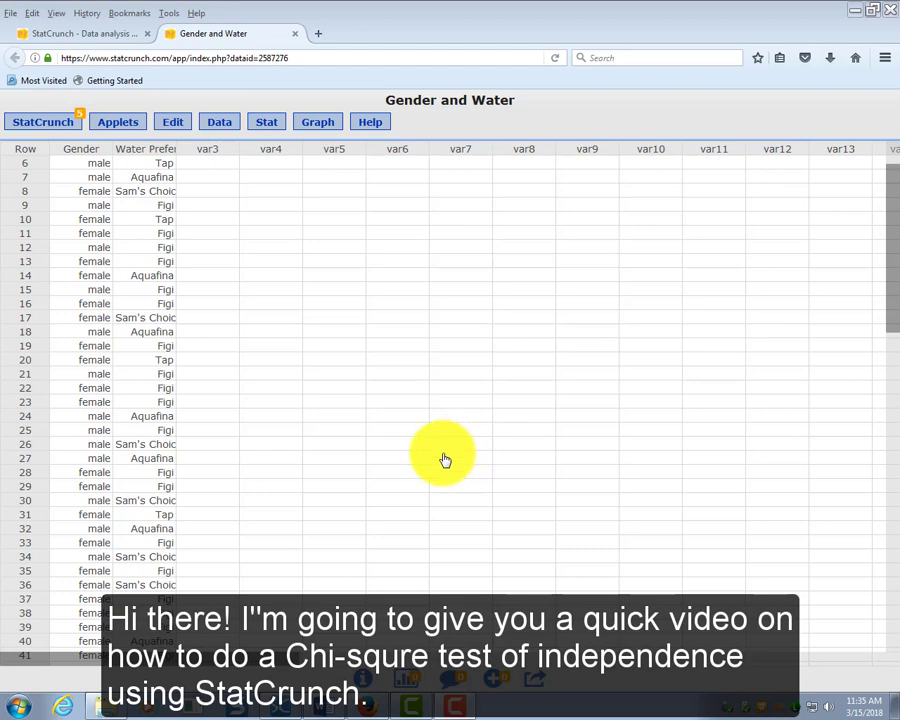
mouse_move(444, 435)
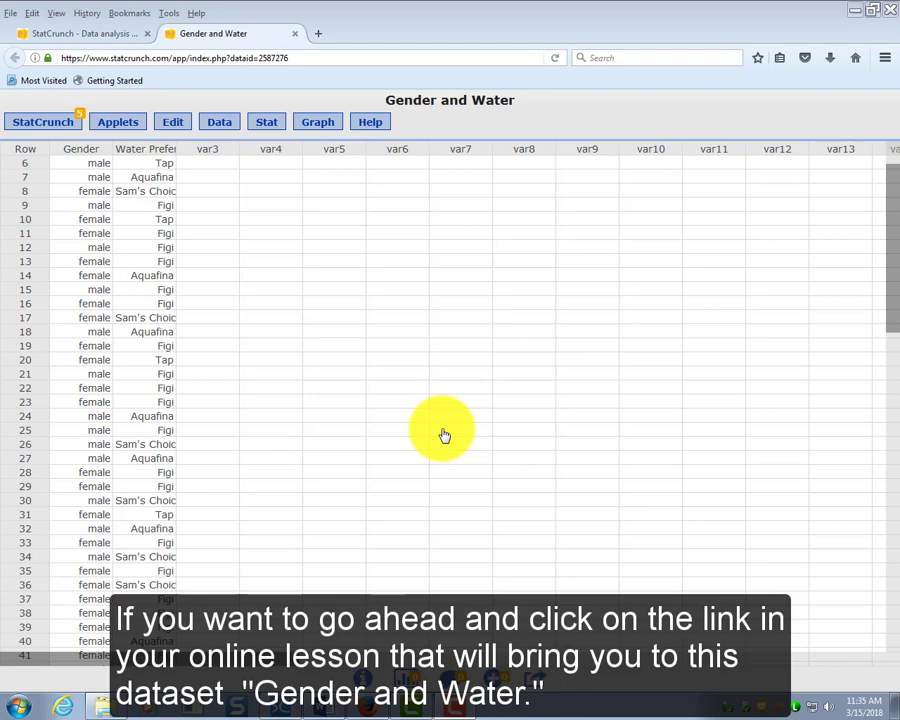
mouse_move(423, 207)
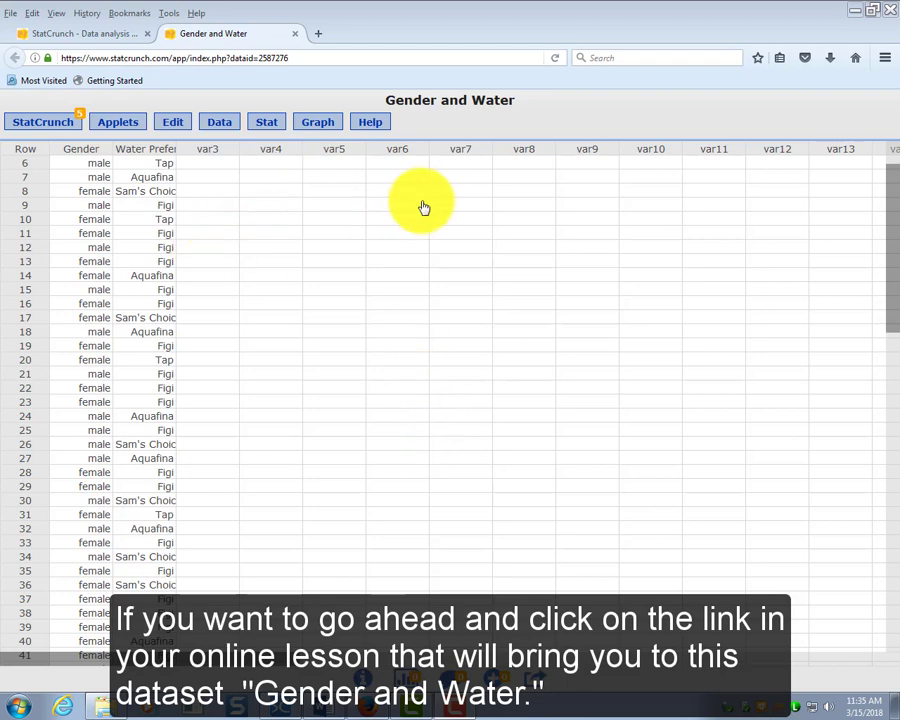
mouse_move(461, 118)
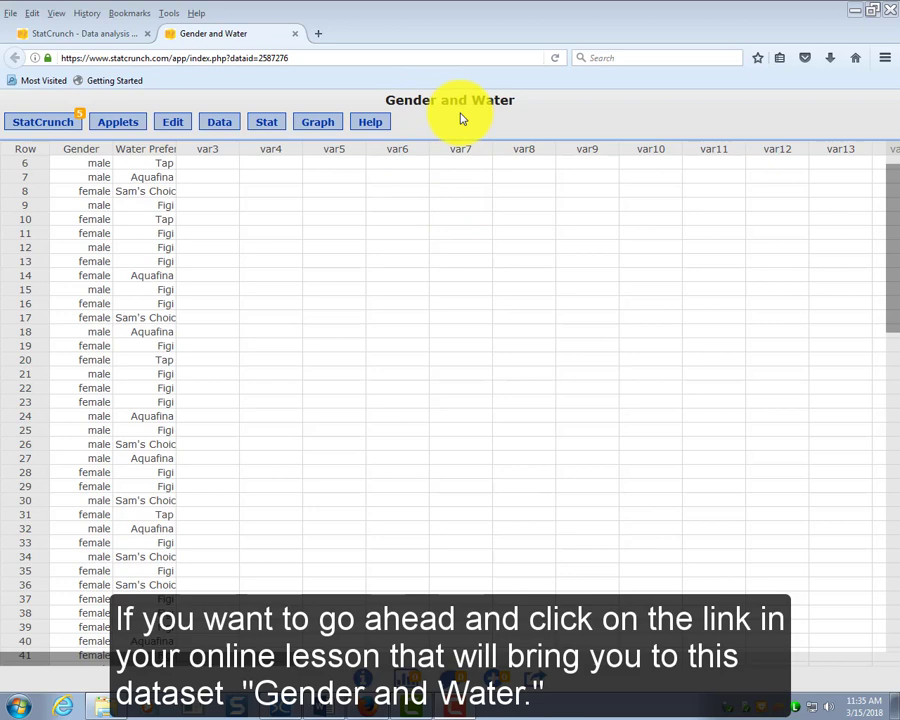
mouse_move(440, 356)
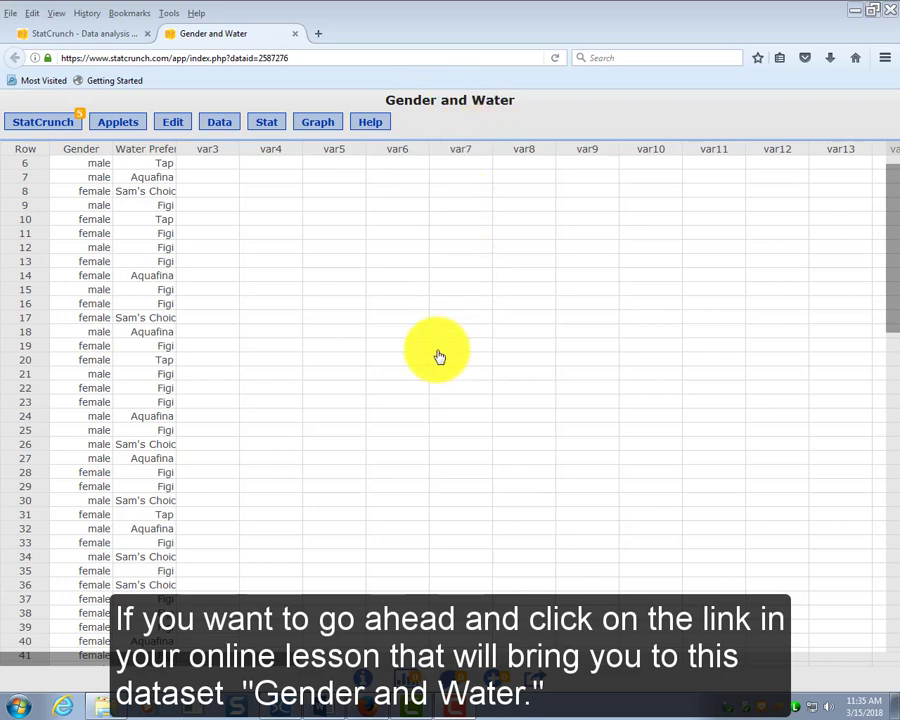
mouse_move(210, 253)
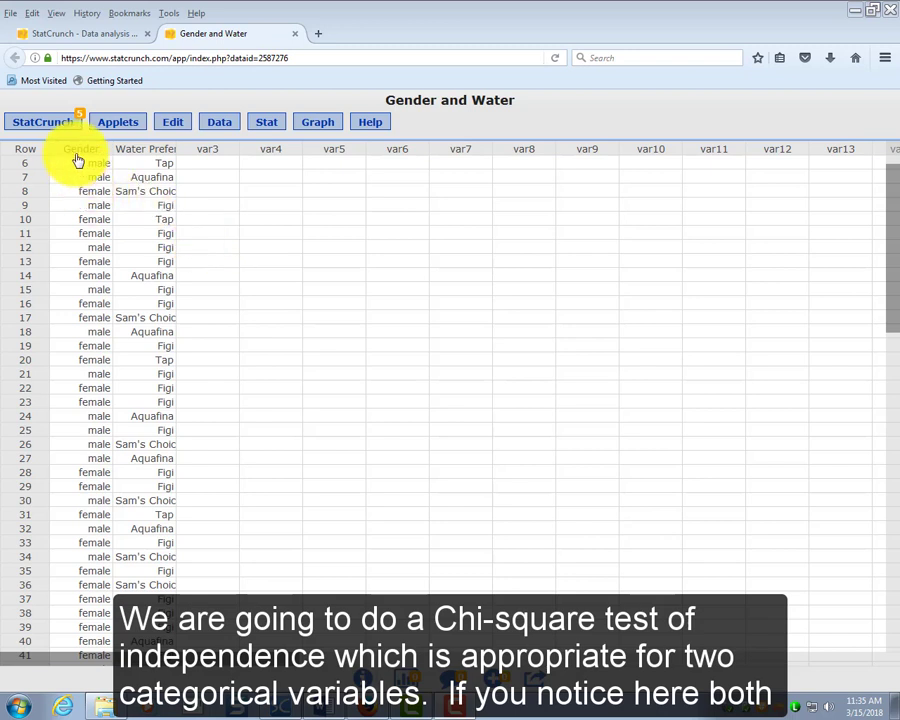
mouse_move(135, 160)
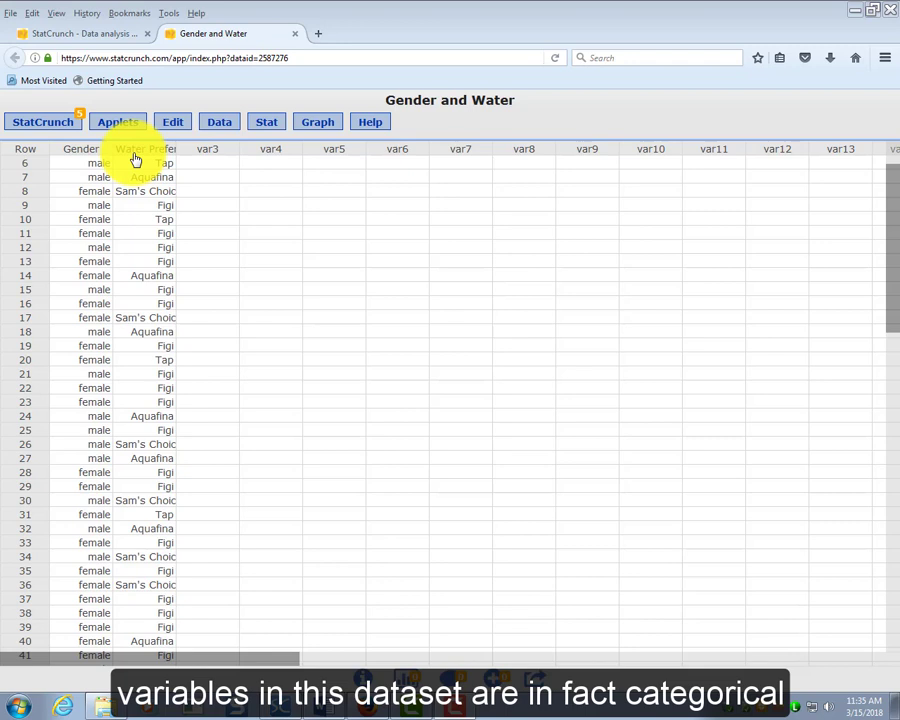
mouse_move(245, 162)
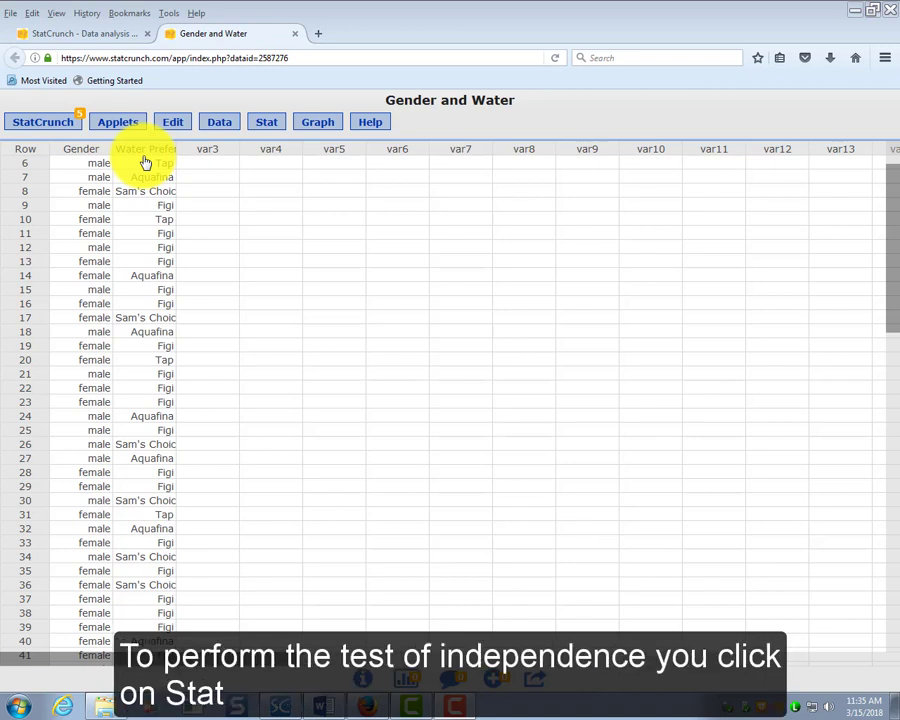
Start a contingency table with data from the Stat > Tables > Contingency menu
left_click(266, 121)
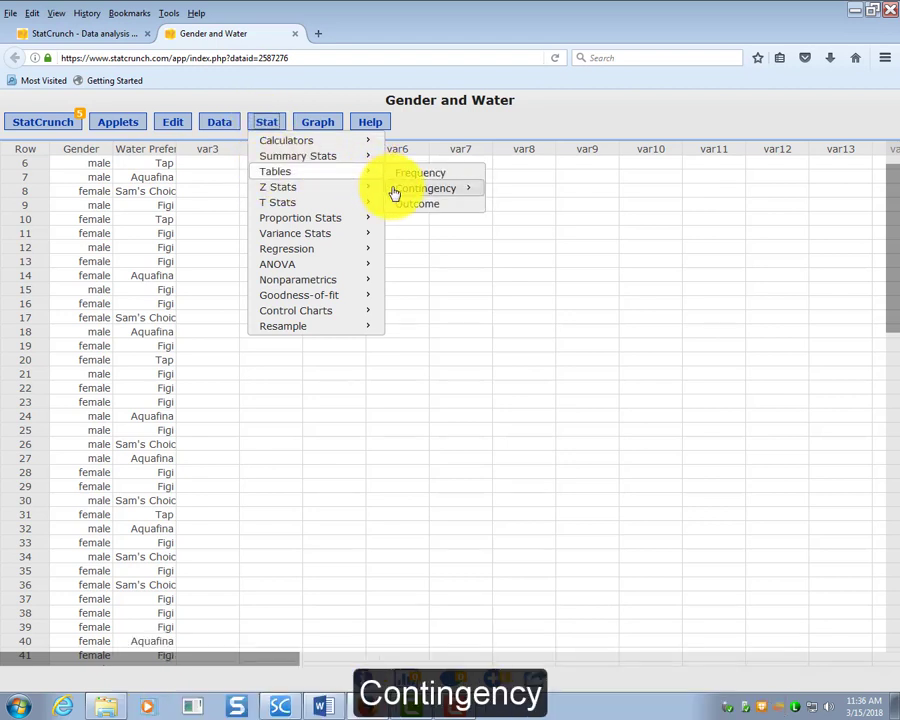
mouse_move(427, 188)
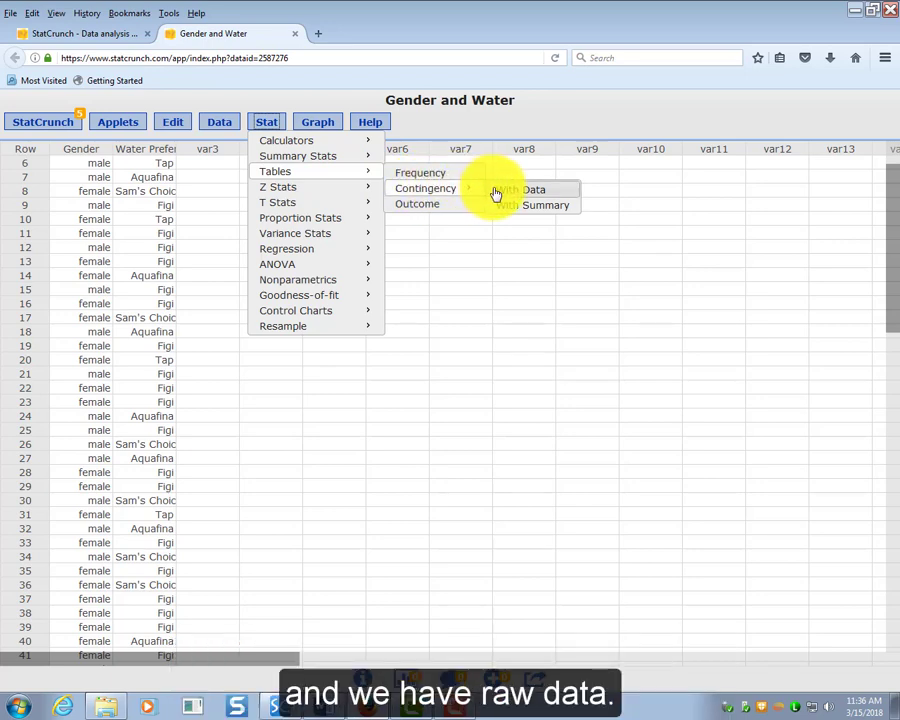
left_click(534, 189)
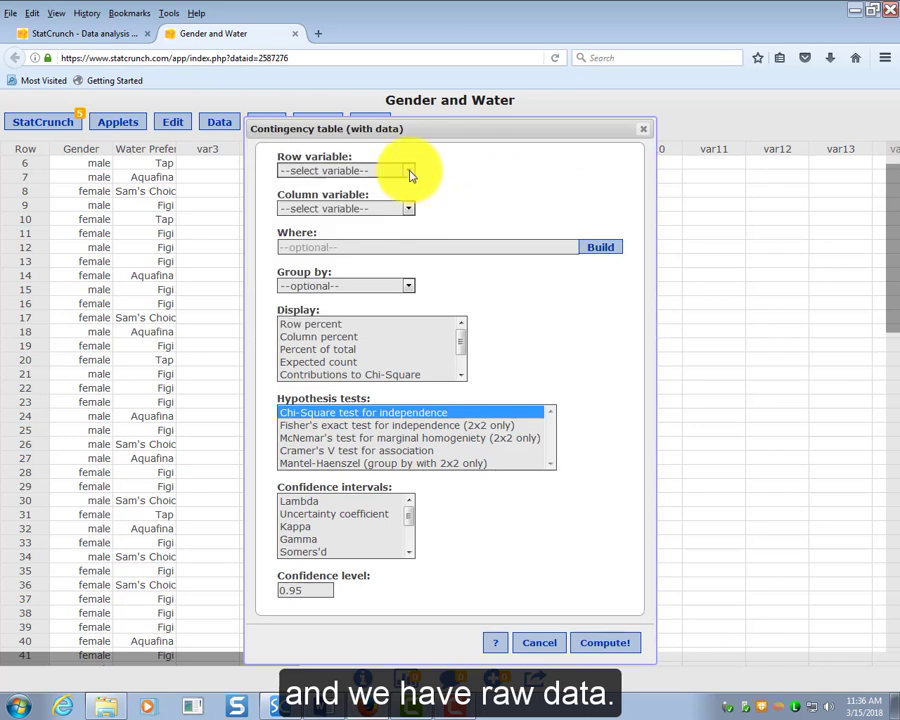
Build a Gender by Water Preference contingency table with expected counts and chi-square test
left_click(407, 170)
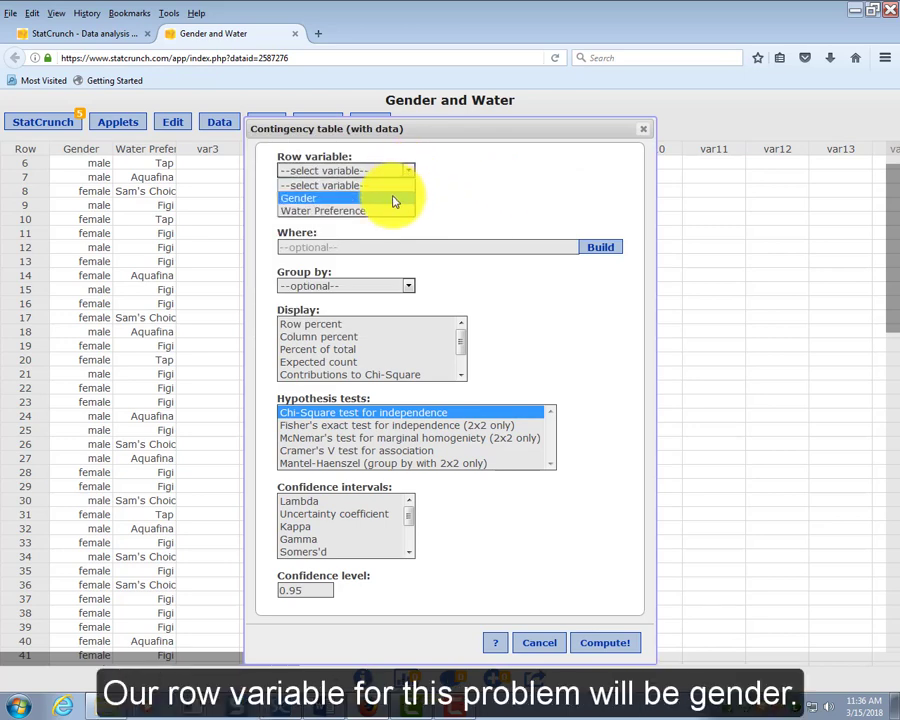
left_click(298, 197)
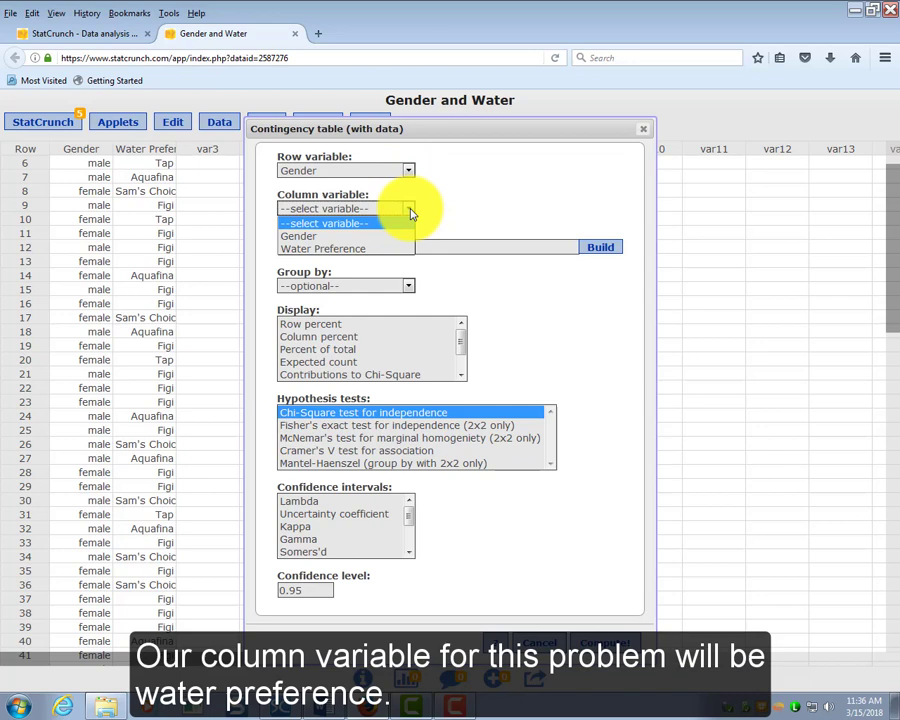
left_click(323, 249)
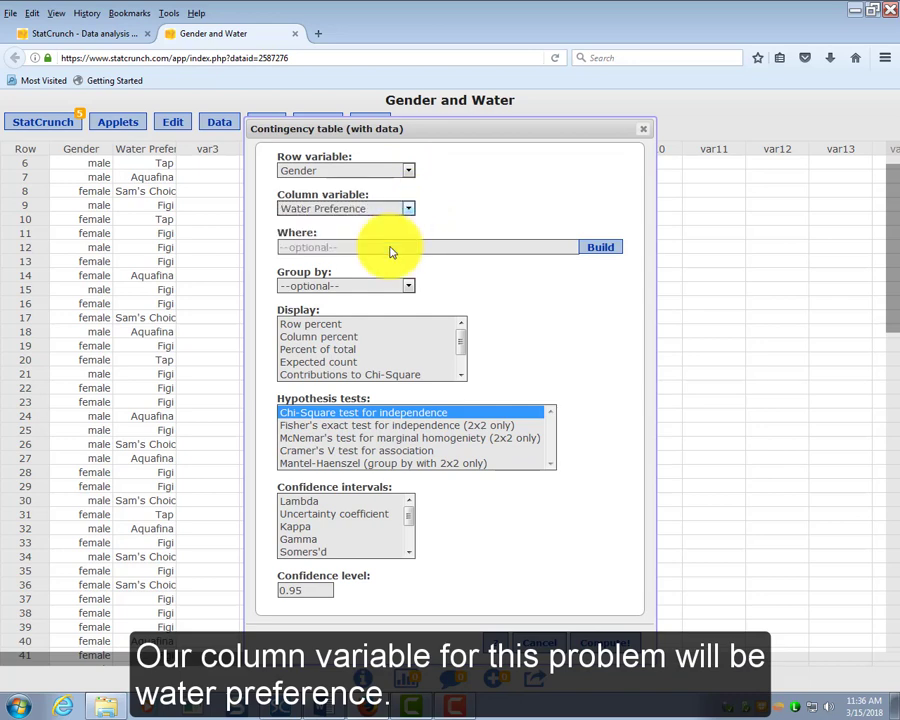
mouse_move(520, 320)
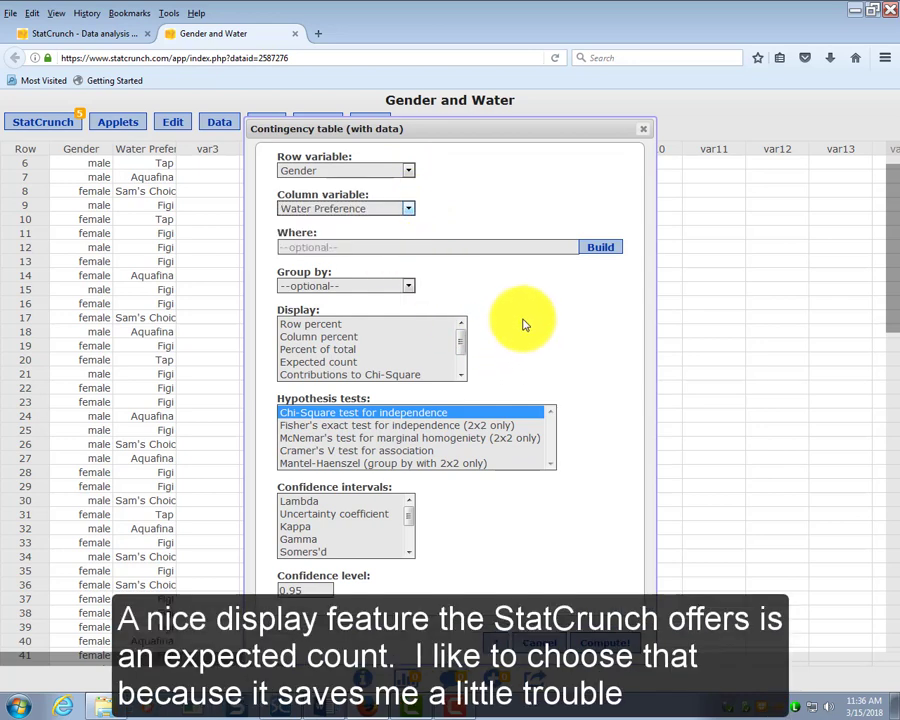
mouse_move(505, 320)
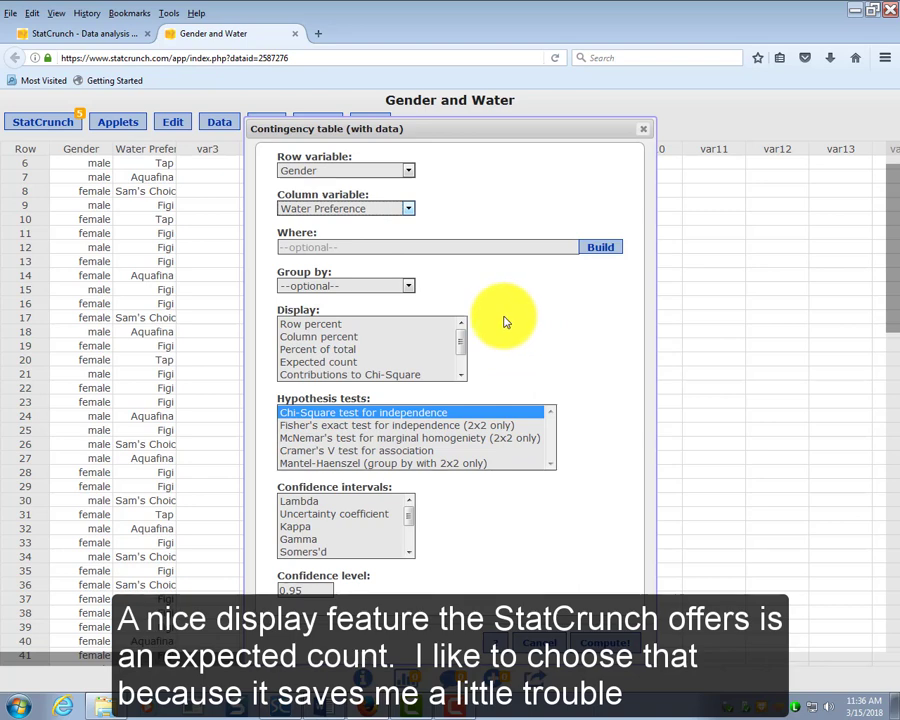
left_click(318, 361)
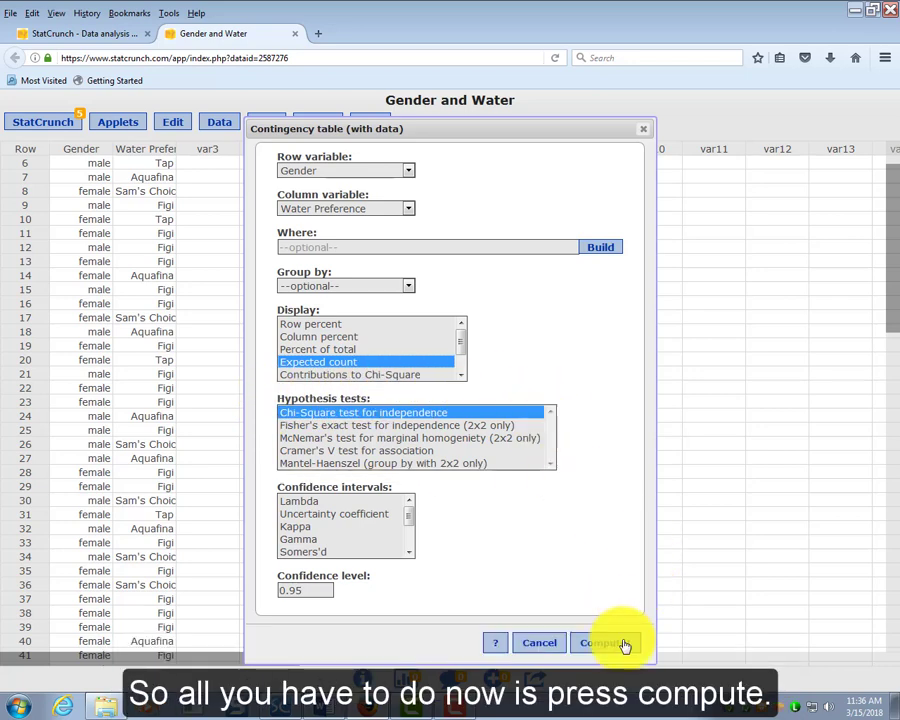
left_click(600, 642)
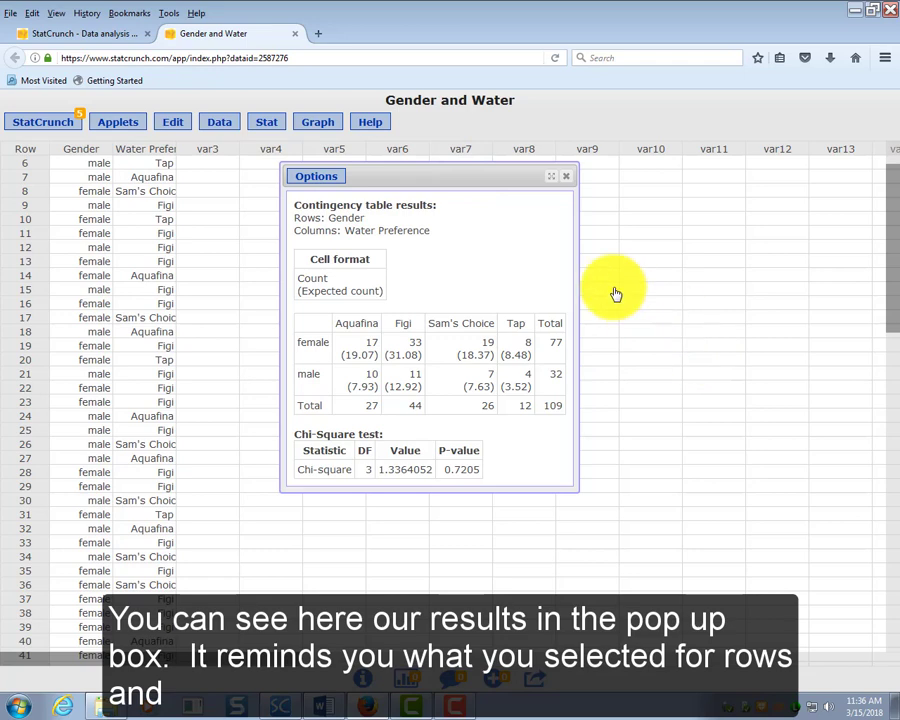
mouse_move(318, 246)
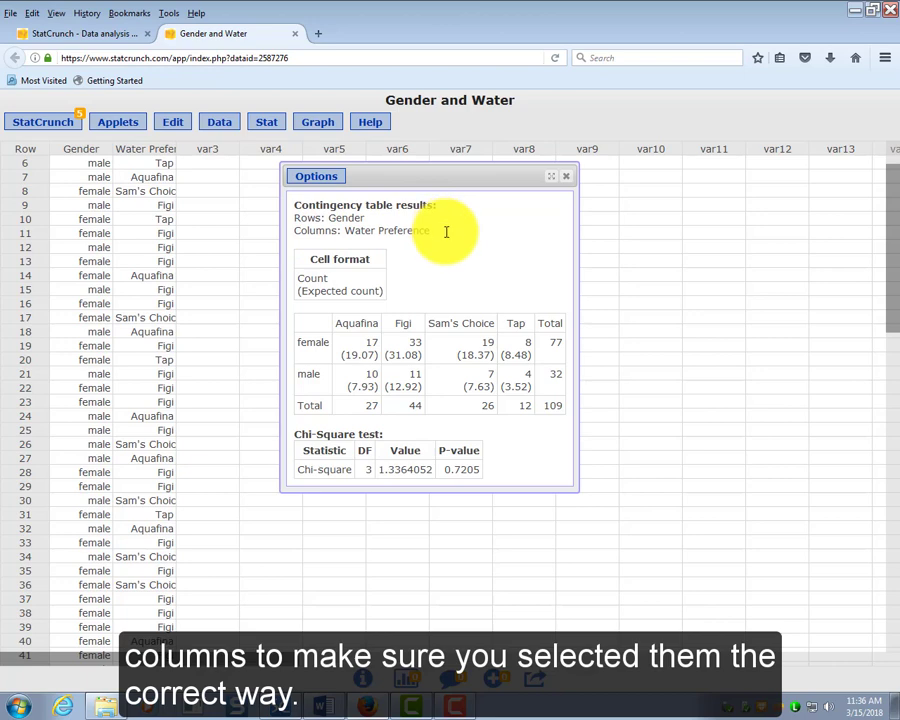
mouse_move(339, 259)
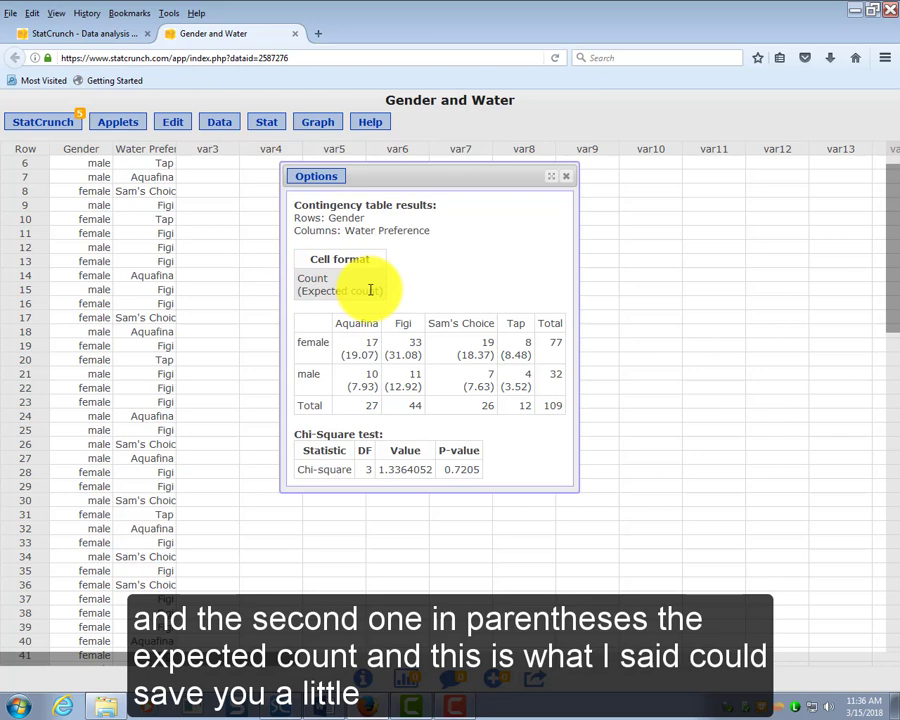
mouse_move(344, 356)
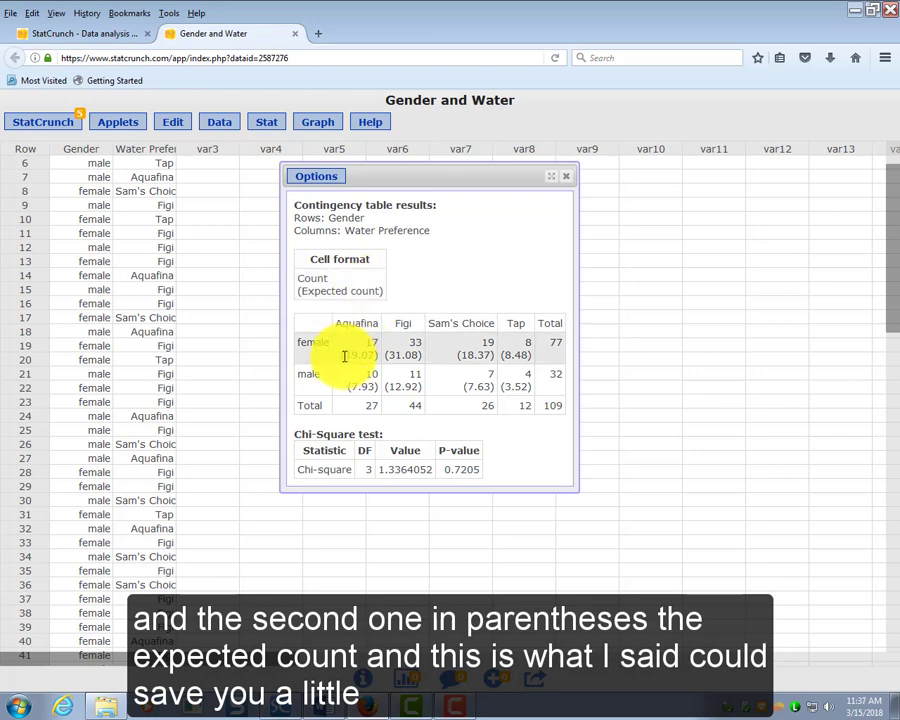